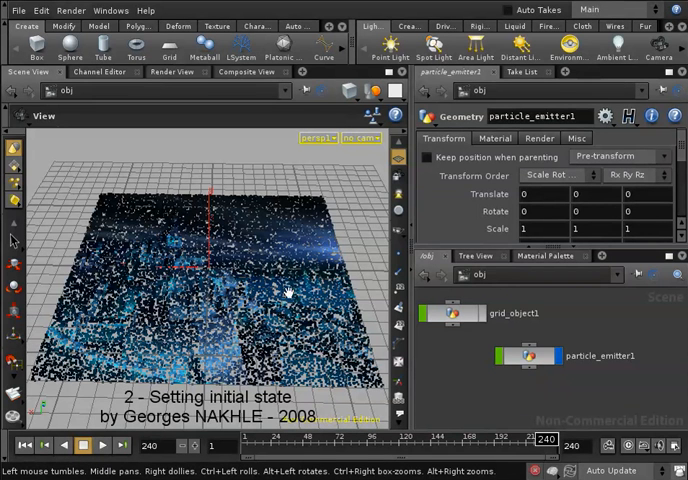
{"action": "mouse_move", "coordinate": [258, 328]}
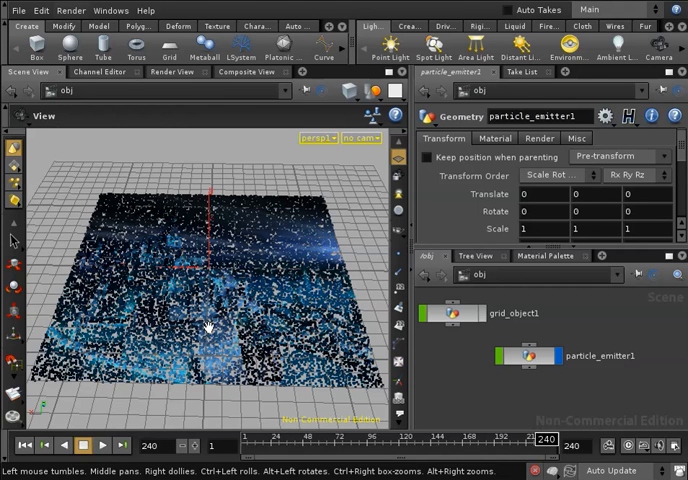
{"action": "mouse_move", "coordinate": [305, 361]}
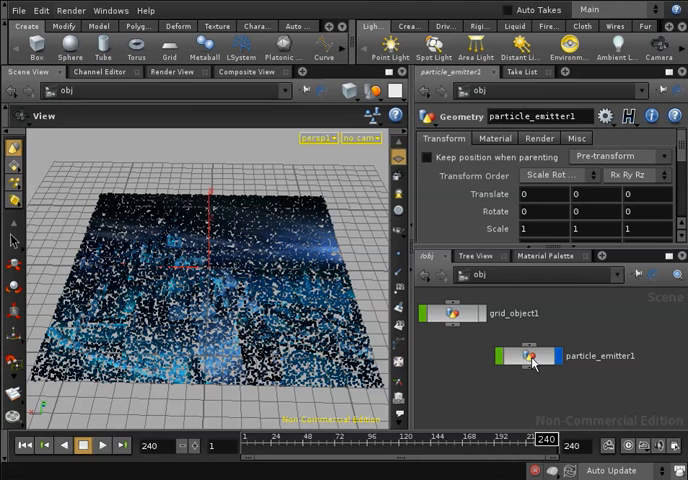
- Inside particle_emitter1, add a File node below and connected to point1
{"action": "double_click", "coordinate": [531, 355]}
{"action": "type", "text": "File"}
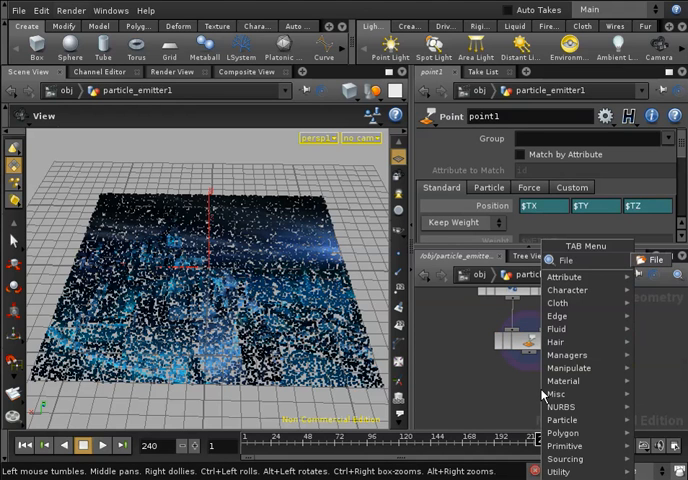
{"action": "left_click", "coordinate": [565, 262]}
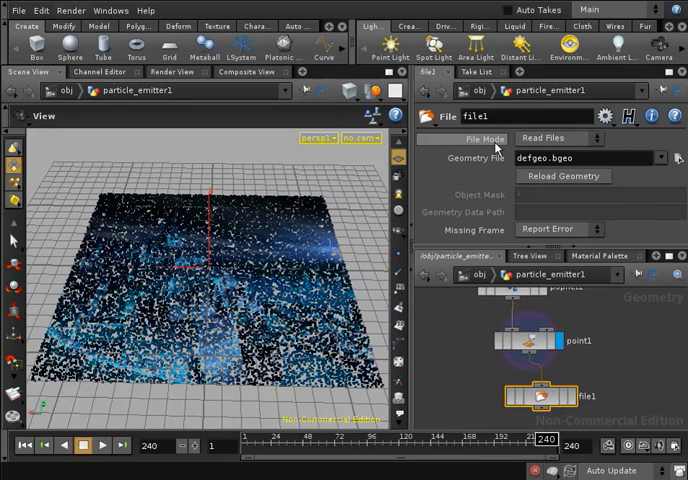
- Set file1 to Write Files and point it to initialState.$F.bgeo in $HIP
{"action": "left_click", "coordinate": [558, 138]}
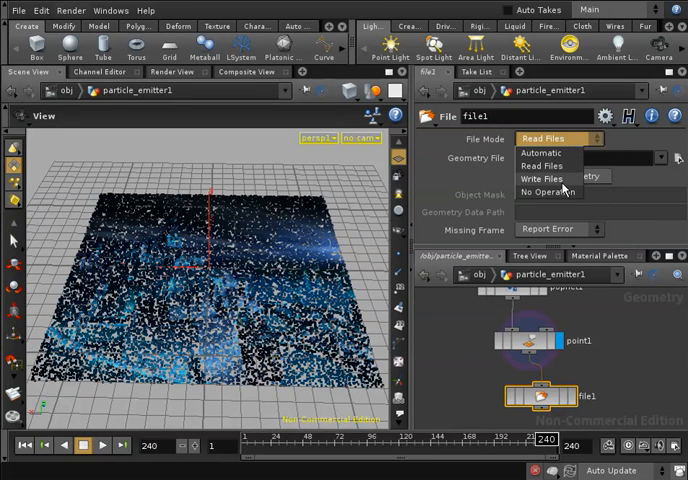
{"action": "left_click", "coordinate": [544, 178]}
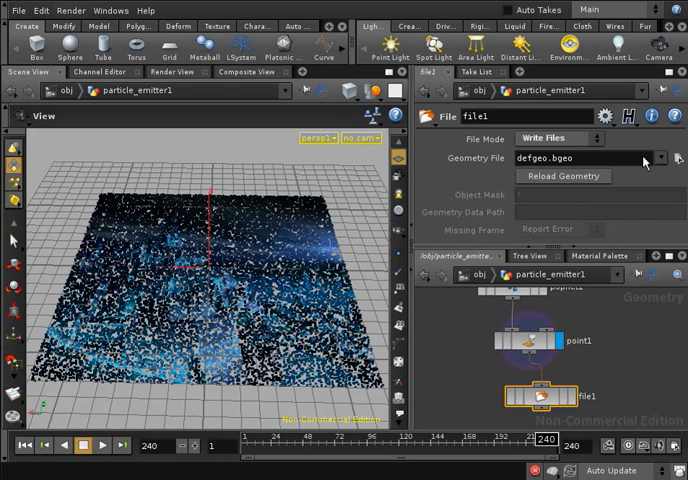
{"action": "left_click", "coordinate": [678, 158]}
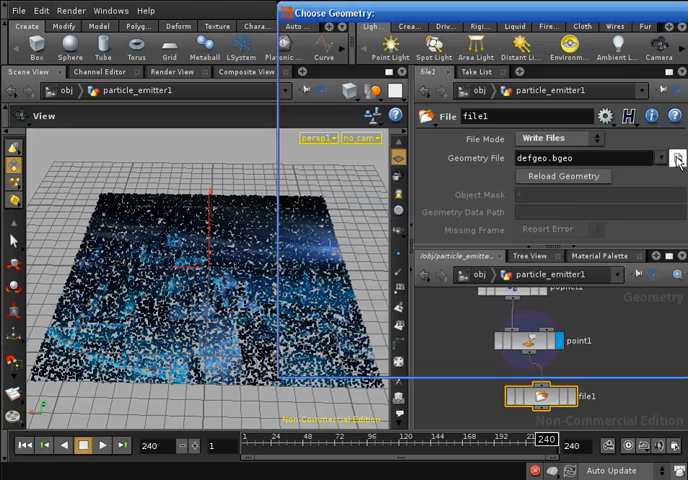
{"action": "left_click", "coordinate": [675, 158]}
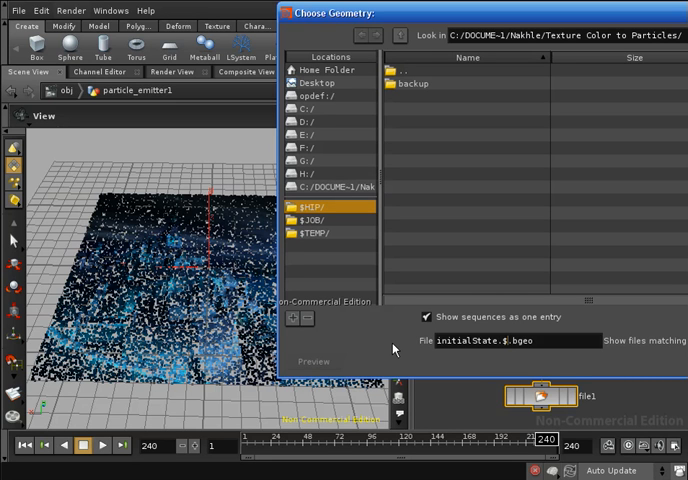
{"action": "type", "text": "F"}
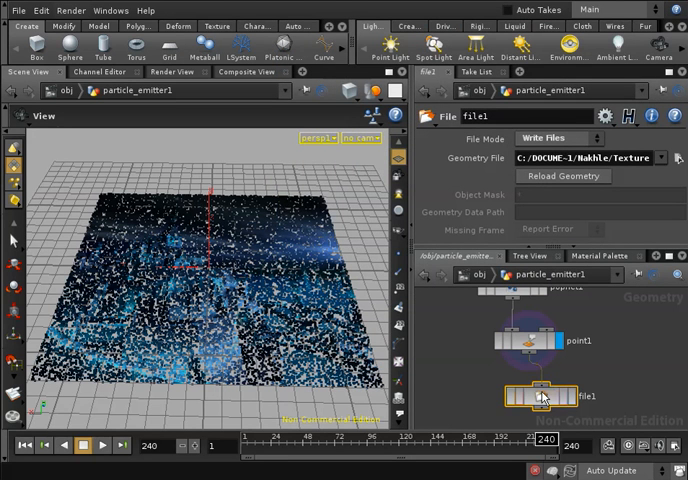
{"action": "mouse_move", "coordinate": [538, 400]}
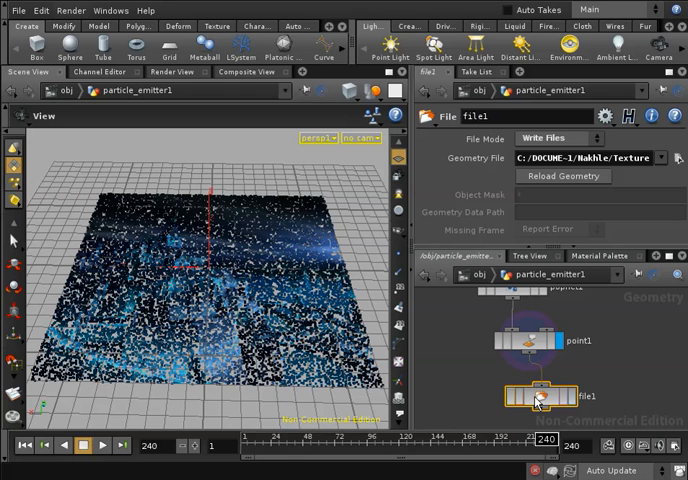
{"action": "mouse_move", "coordinate": [466, 370]}
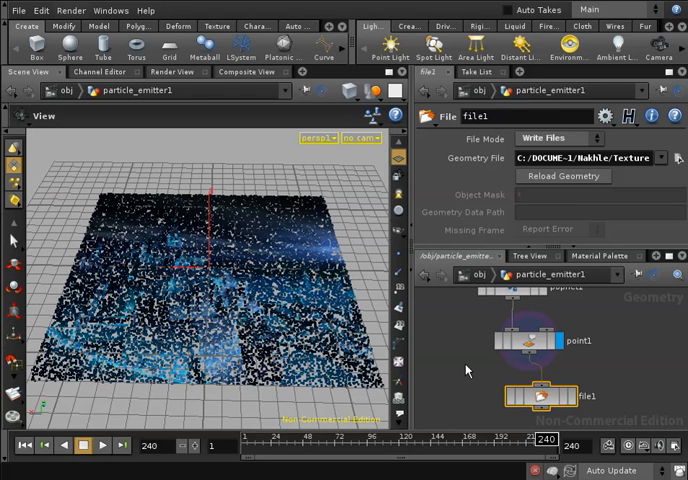
{"action": "mouse_move", "coordinate": [237, 396]}
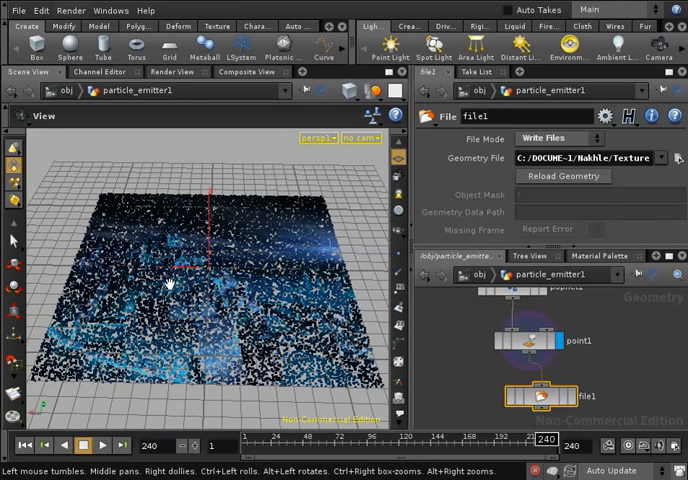
{"action": "mouse_move", "coordinate": [180, 388]}
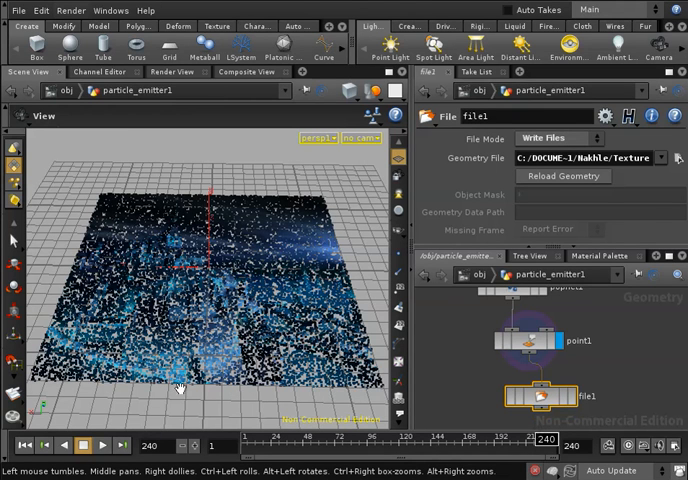
{"action": "mouse_move", "coordinate": [234, 418]}
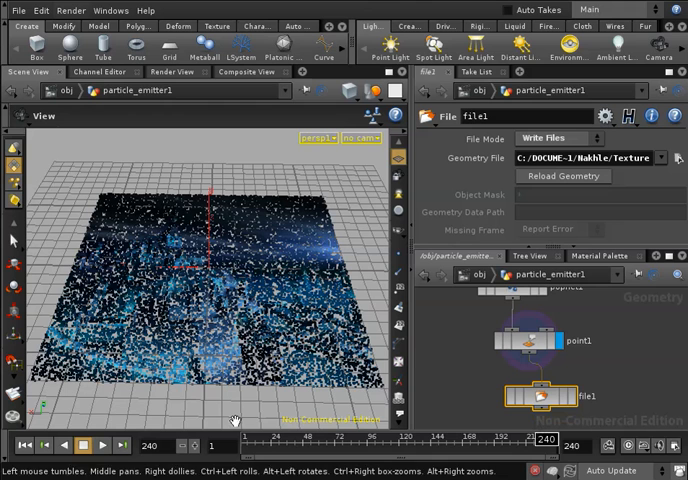
{"action": "mouse_move", "coordinate": [560, 455]}
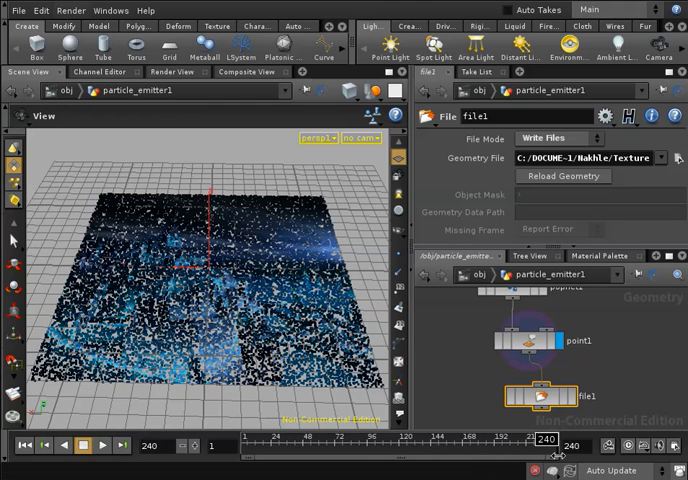
{"action": "mouse_move", "coordinate": [540, 458]}
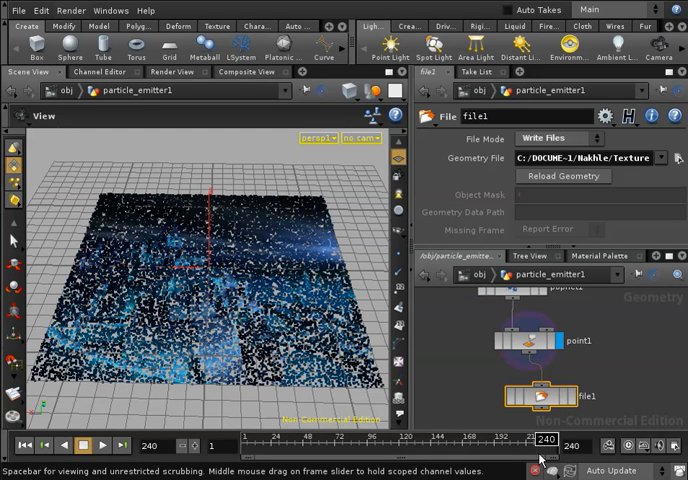
{"action": "mouse_move", "coordinate": [245, 458]}
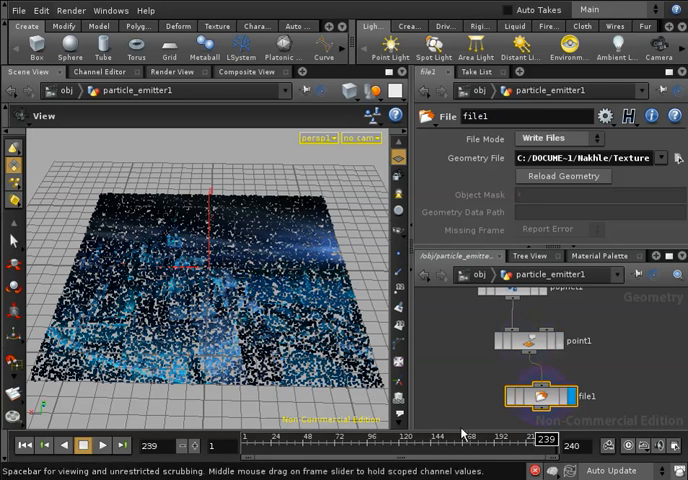
- Jump to the last frame, 240, so file1 writes the final particles
{"action": "left_click", "coordinate": [182, 446]}
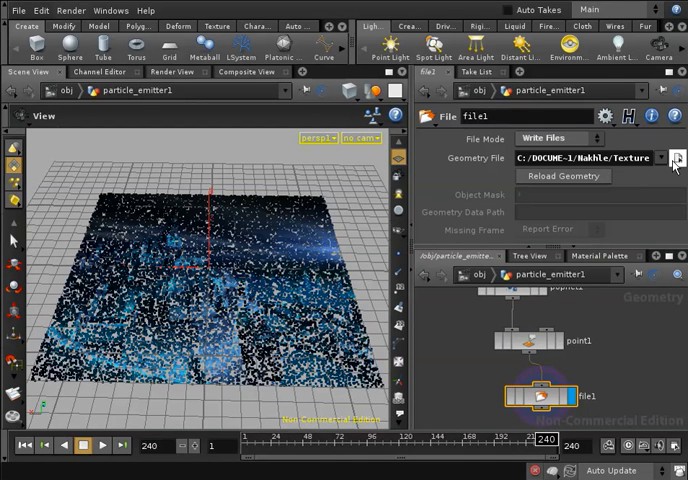
- Pan the network up to show object_merge1 and popnet1 above point1
{"action": "left_click", "coordinate": [673, 158]}
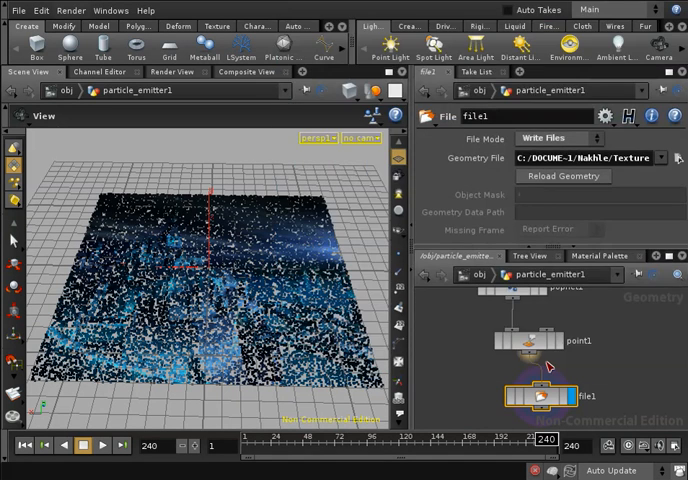
{"action": "mouse_move", "coordinate": [338, 397]}
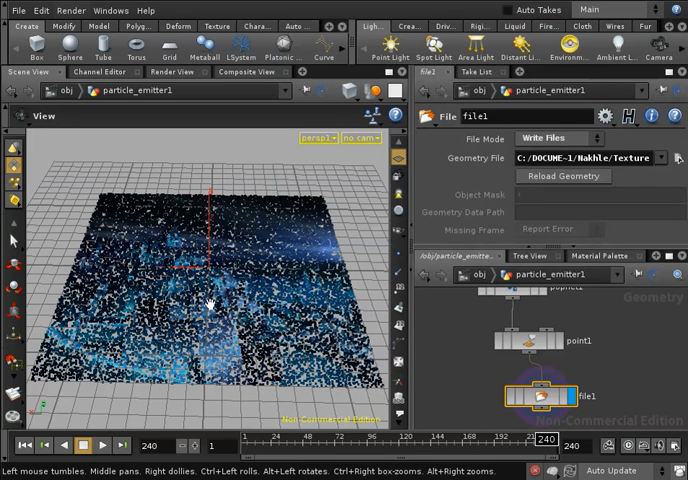
{"action": "mouse_move", "coordinate": [212, 310]}
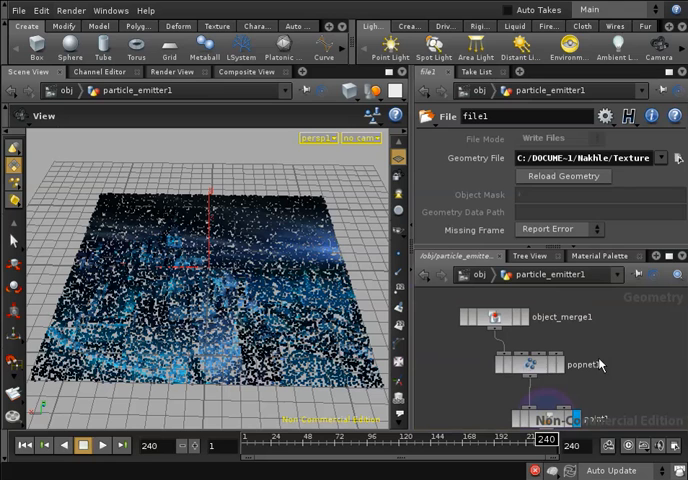
- Set popnet1's Initial State to the saved initialState.bgeo file
{"action": "left_click", "coordinate": [530, 364]}
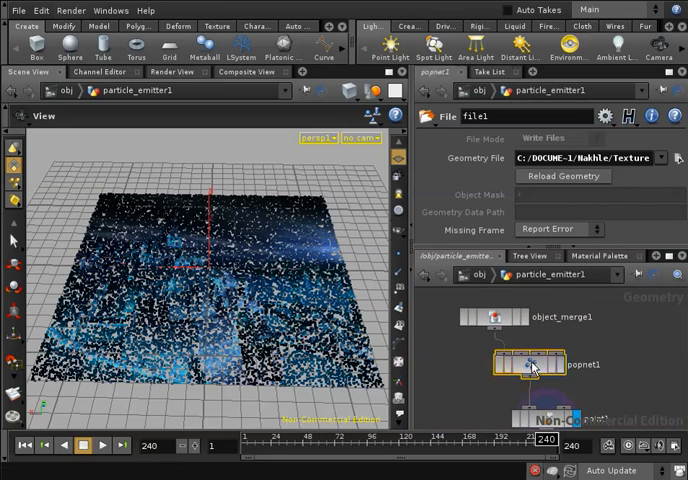
{"action": "left_click", "coordinate": [529, 364]}
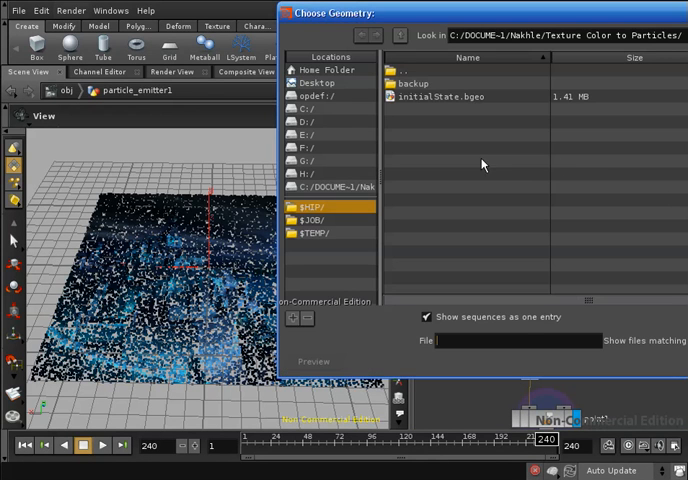
{"action": "mouse_move", "coordinate": [413, 101]}
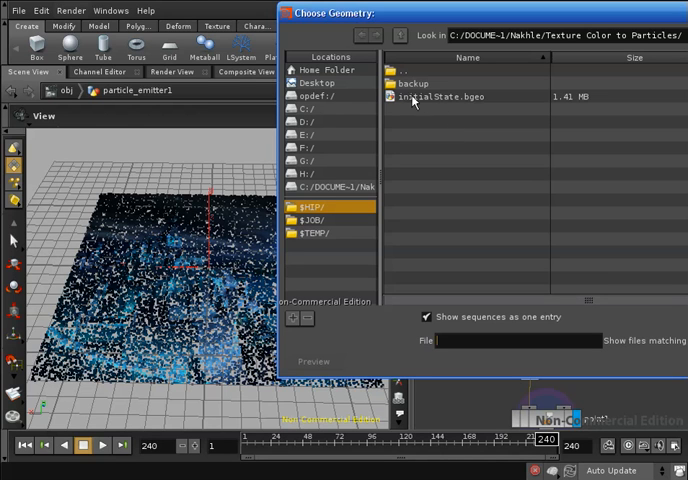
{"action": "left_click", "coordinate": [430, 96]}
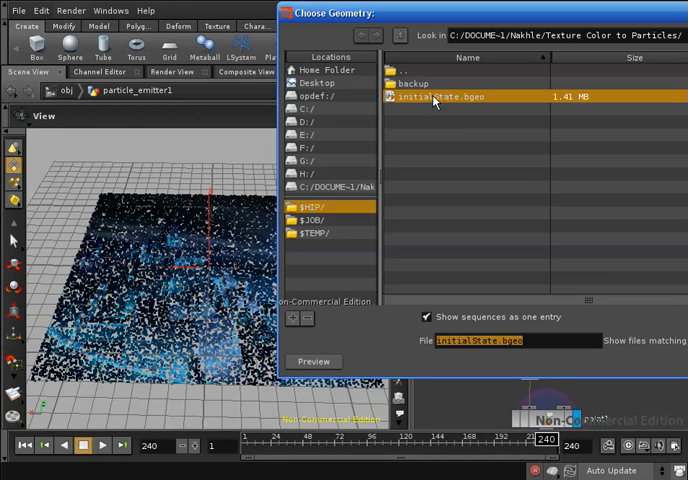
{"action": "mouse_move", "coordinate": [658, 288]}
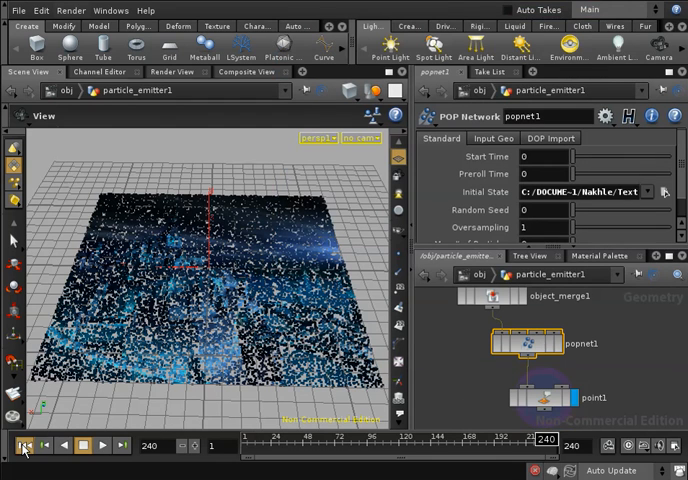
- Jump the timeline back to frame 1
{"action": "left_click", "coordinate": [27, 446]}
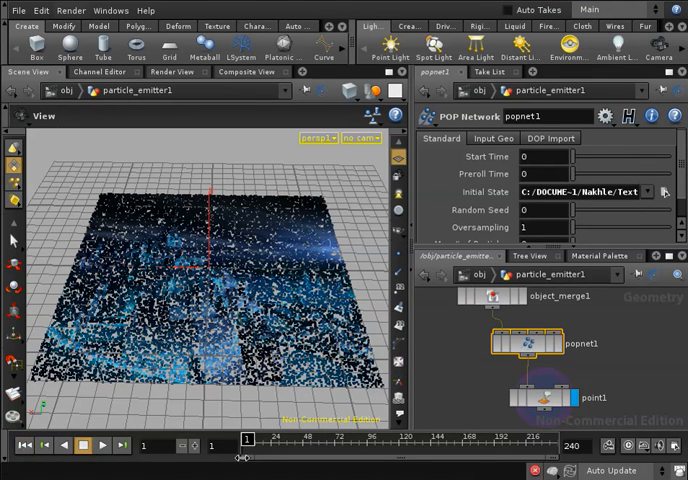
{"action": "mouse_move", "coordinate": [300, 368]}
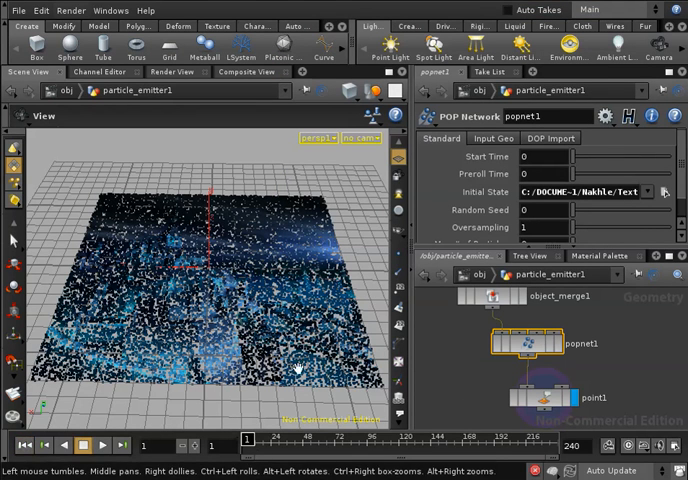
{"action": "mouse_move", "coordinate": [279, 345]}
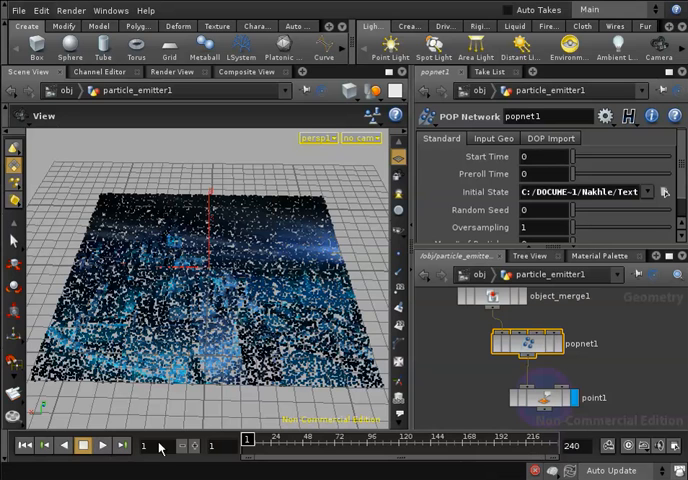
{"action": "mouse_move", "coordinate": [296, 458]}
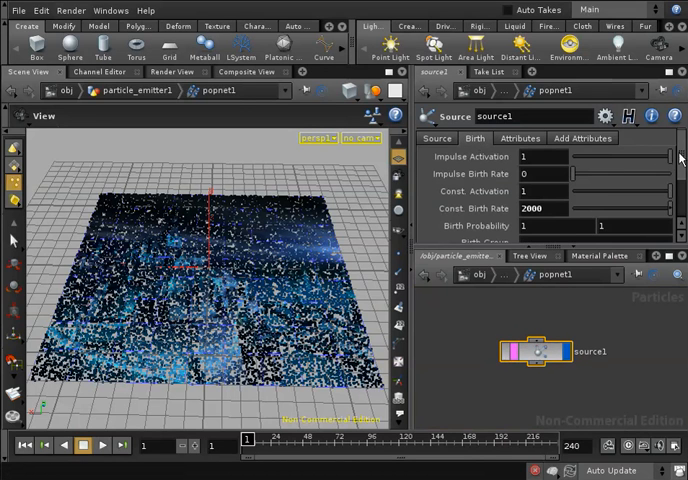
- Select source1's constant birth rate value of 2000 for replacing
{"action": "scroll", "scroll_direction": "down", "scroll_amount": 3}
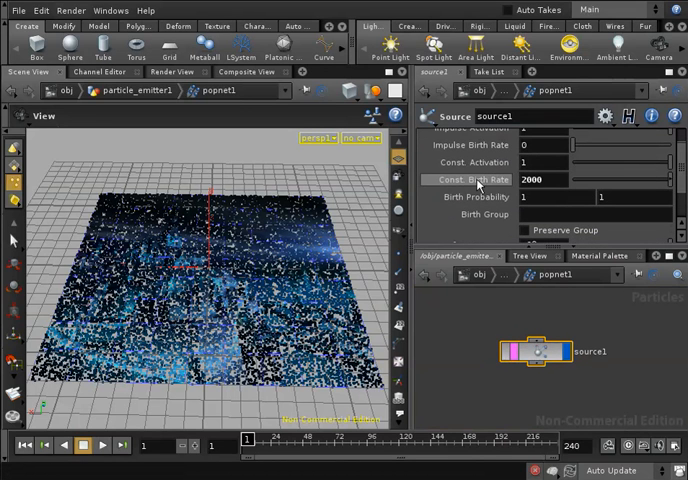
{"action": "triple_click", "coordinate": [540, 180]}
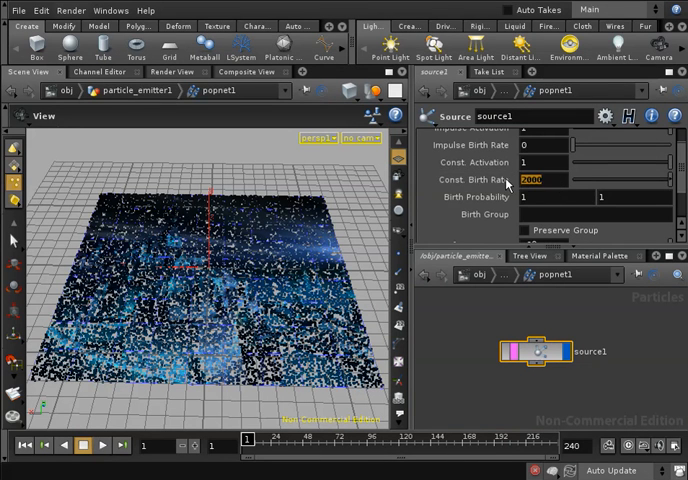